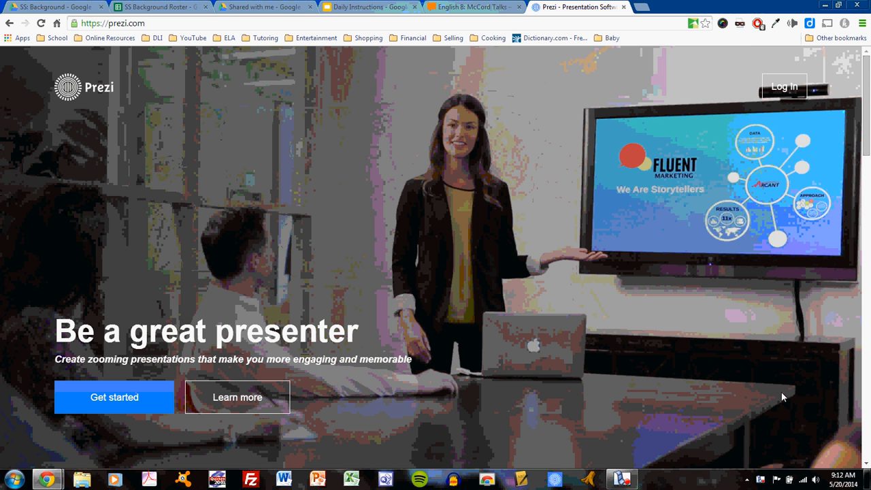
mouse_move(760, 395)
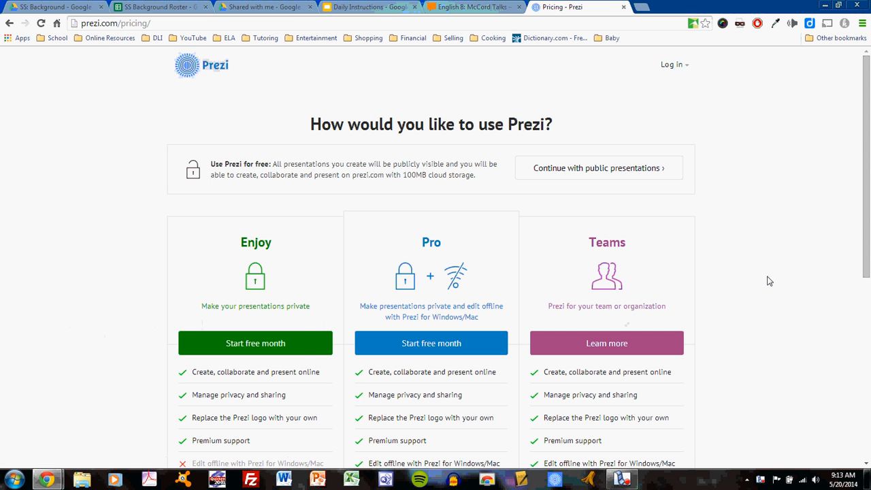
mouse_move(326, 343)
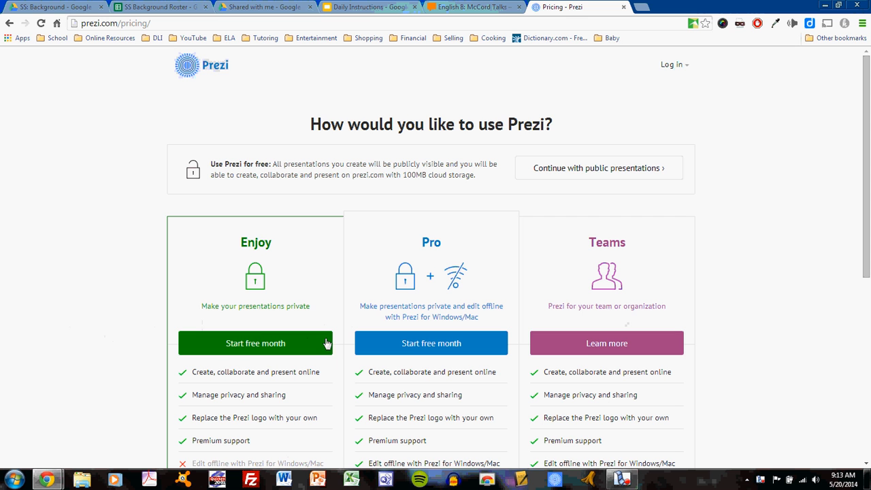
mouse_move(736, 327)
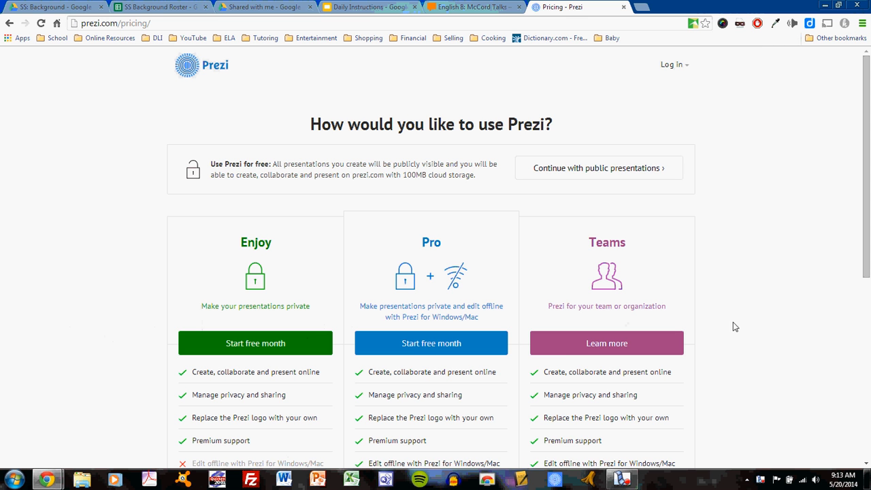
mouse_move(765, 288)
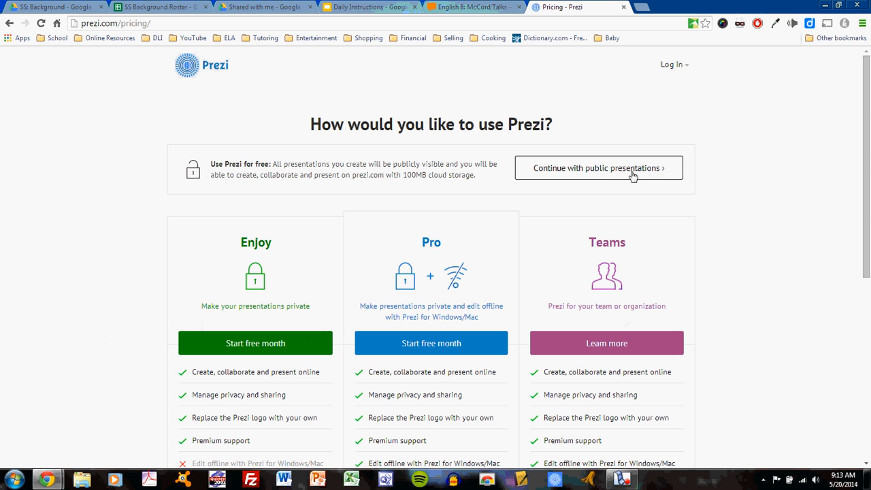
Step: Continue with the free plan that keeps all presentations publicly visible
left_click(599, 168)
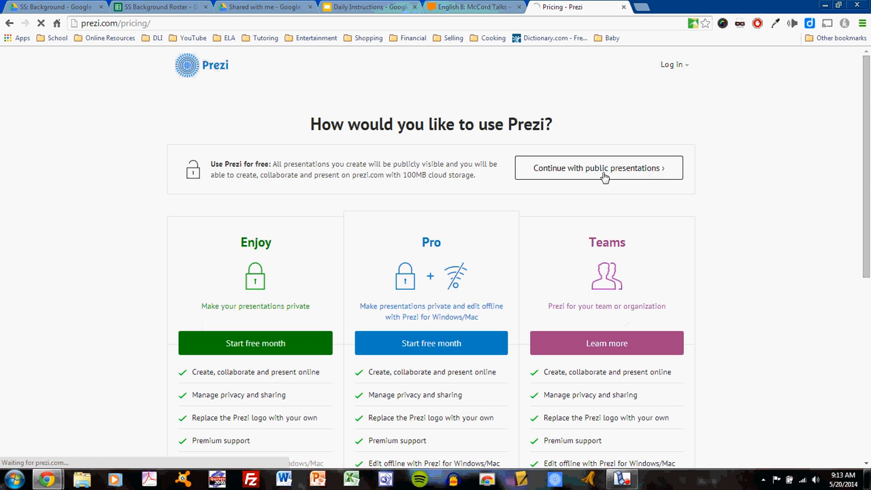
left_click(598, 168)
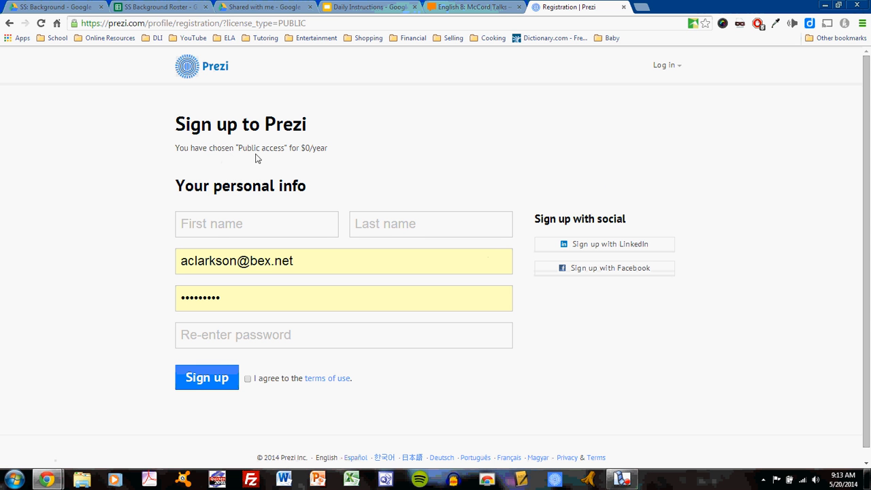
mouse_move(403, 286)
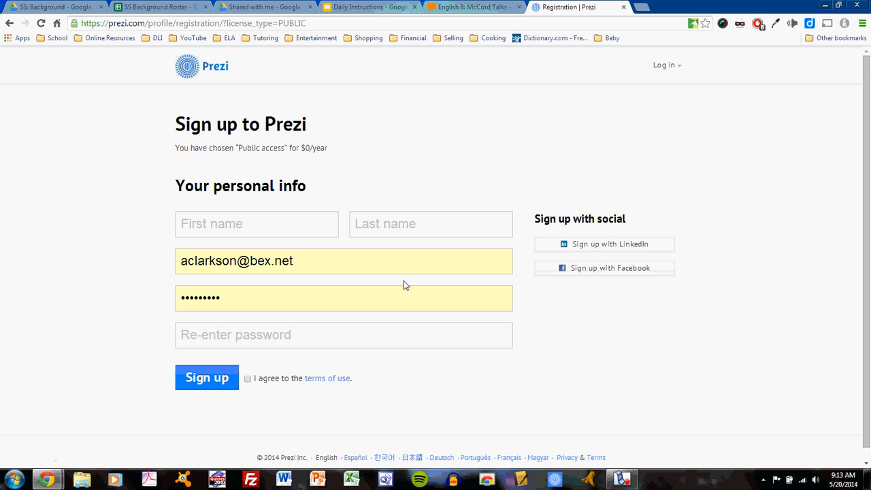
mouse_move(563, 256)
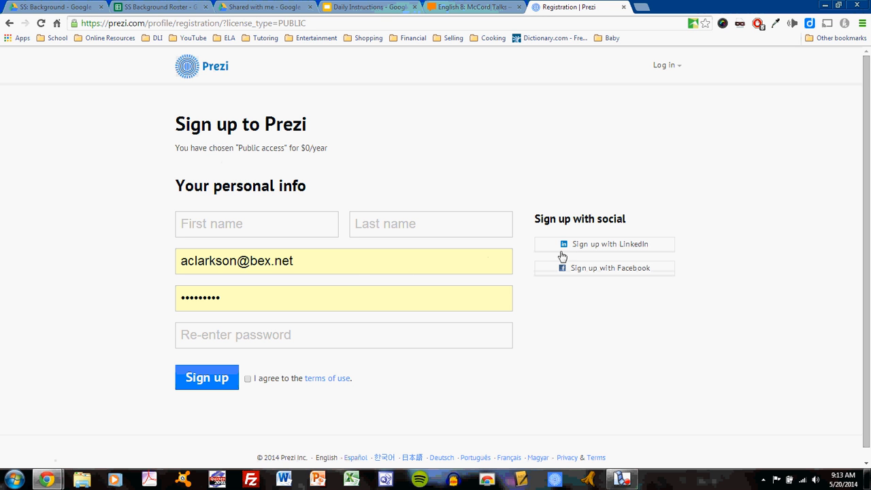
mouse_move(589, 292)
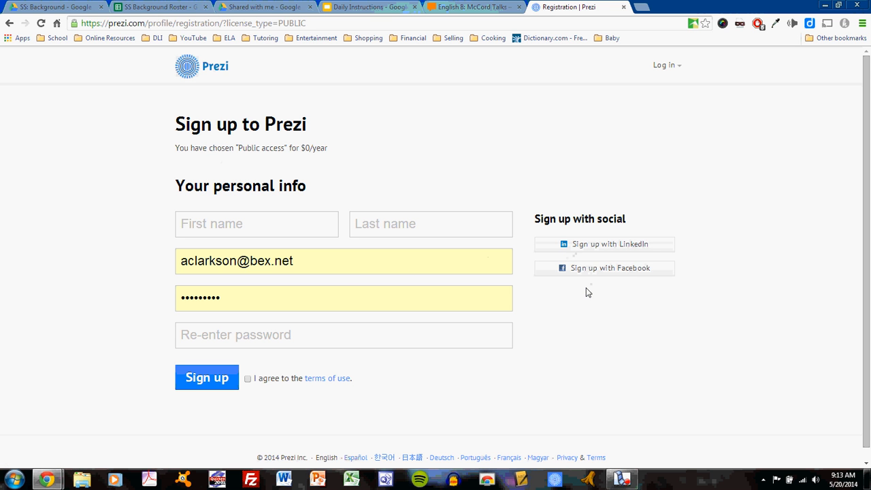
mouse_move(390, 289)
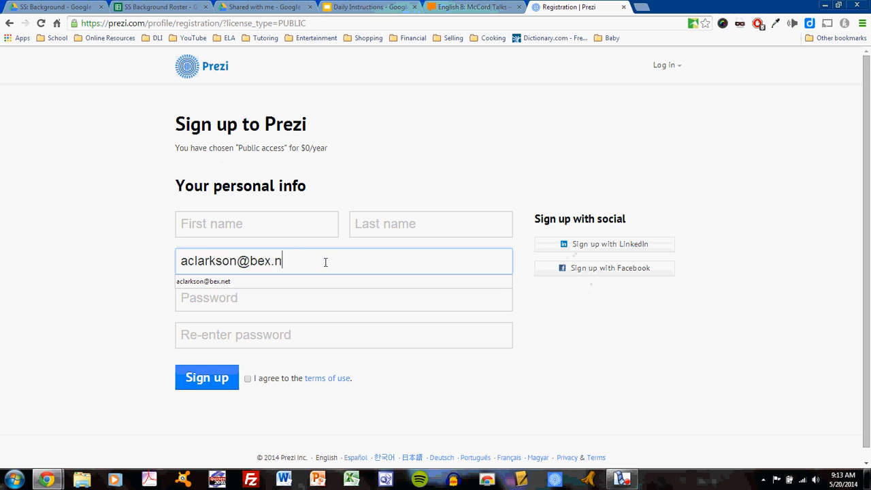
Step: Replace the autofilled email with the sylvaniaschools.org school address
key("Backspace")
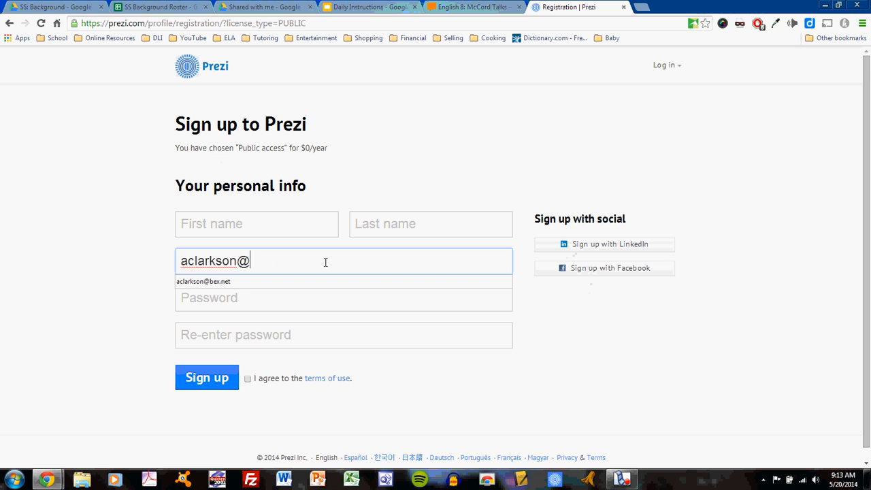
type("syl")
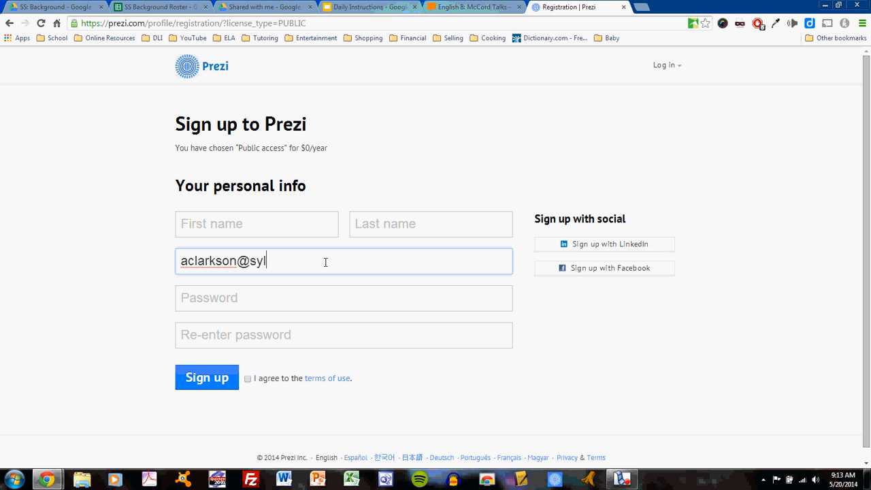
type("vaniasc")
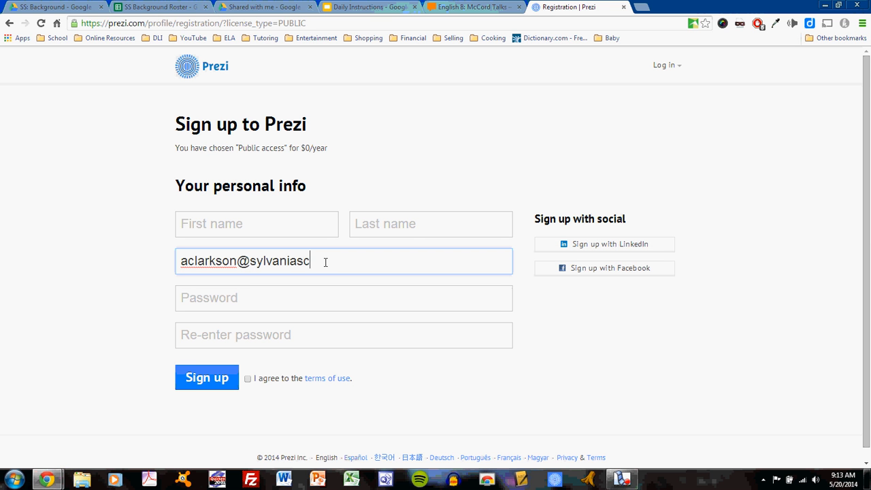
type("hools.org")
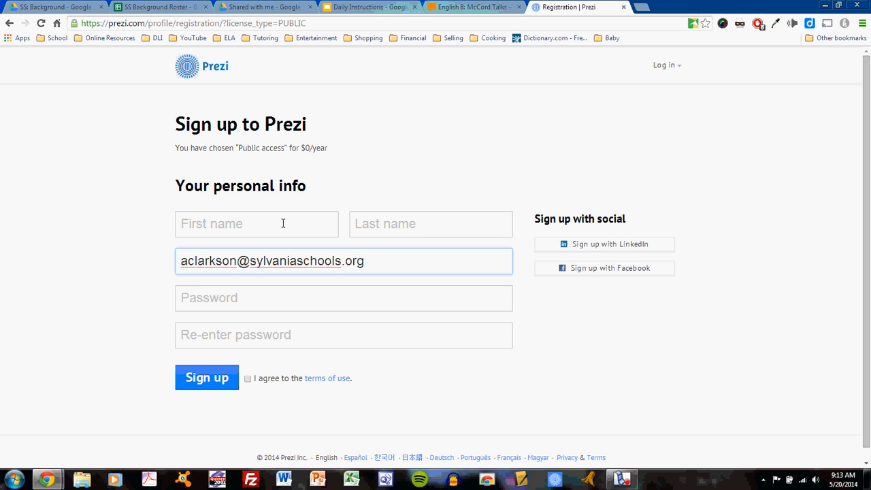
type("Alexander")
left_click(431, 224)
type("C")
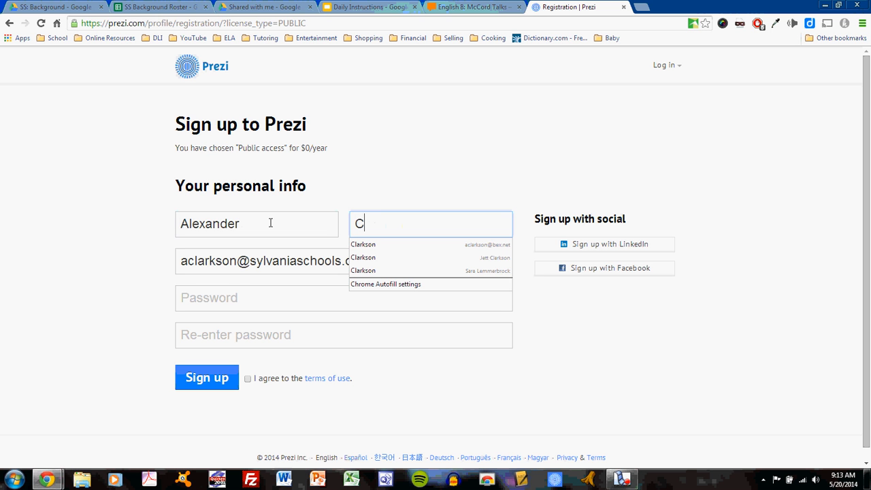
type("larkso")
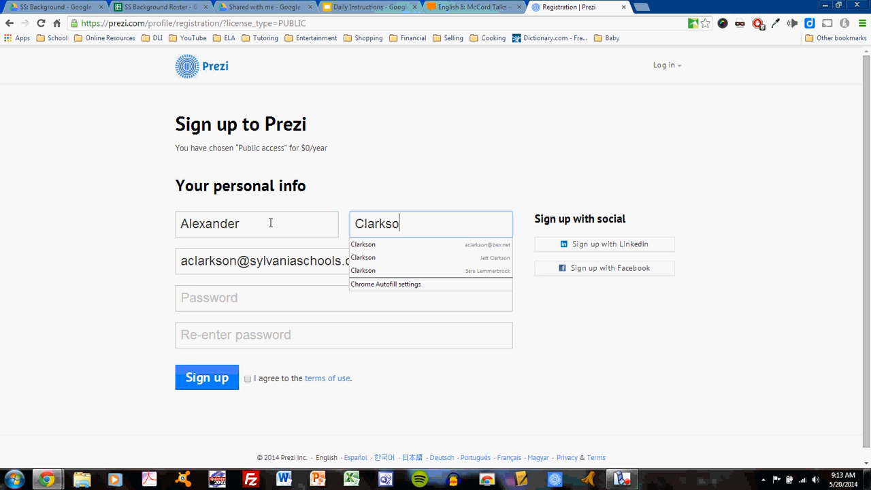
left_click(344, 297)
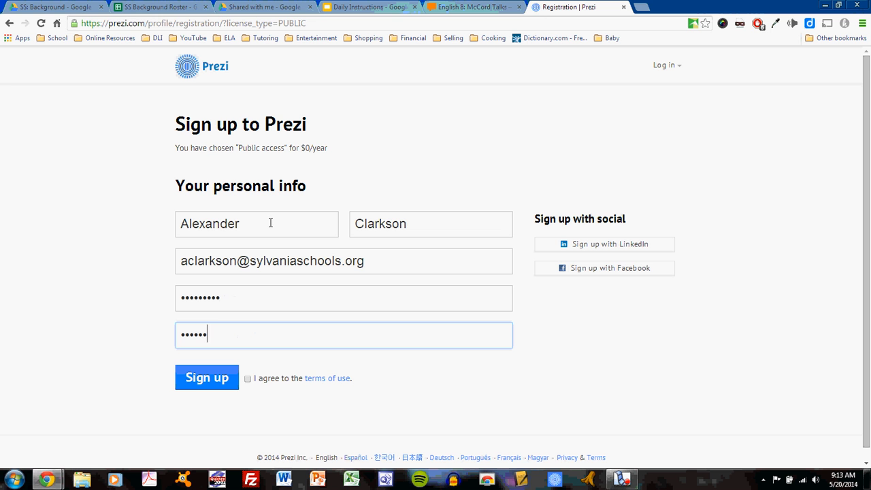
type("•••")
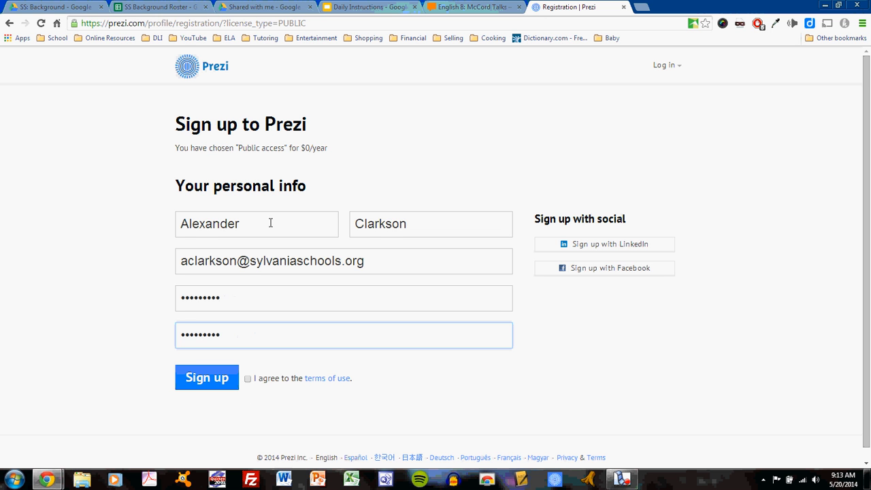
Step: Accept the terms of use and submit Sign up, landing on the empty All prezis dashboard
left_click(207, 378)
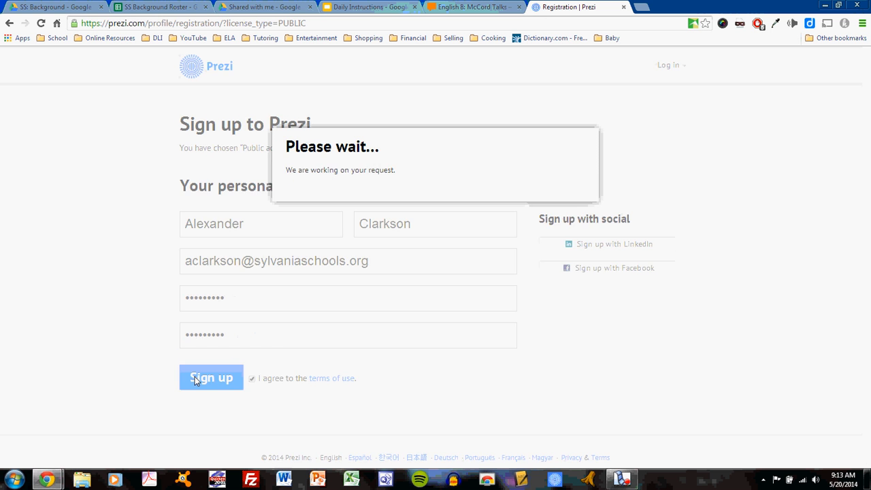
left_click(211, 378)
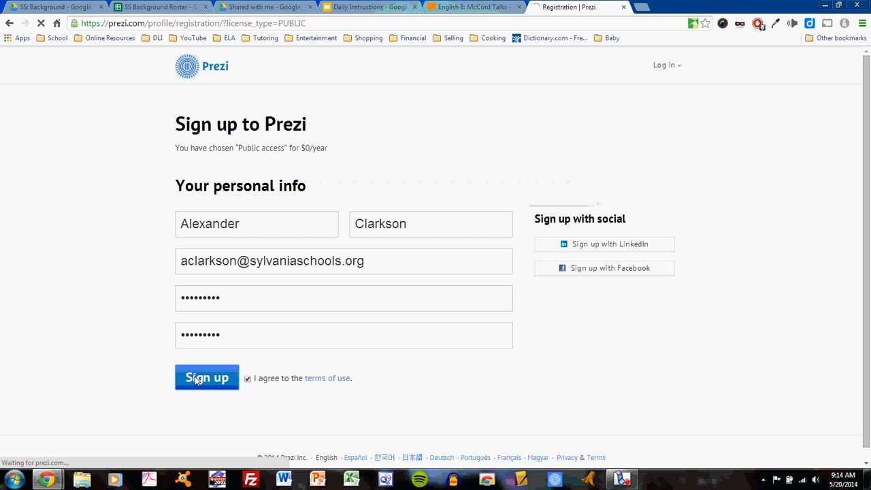
left_click(207, 379)
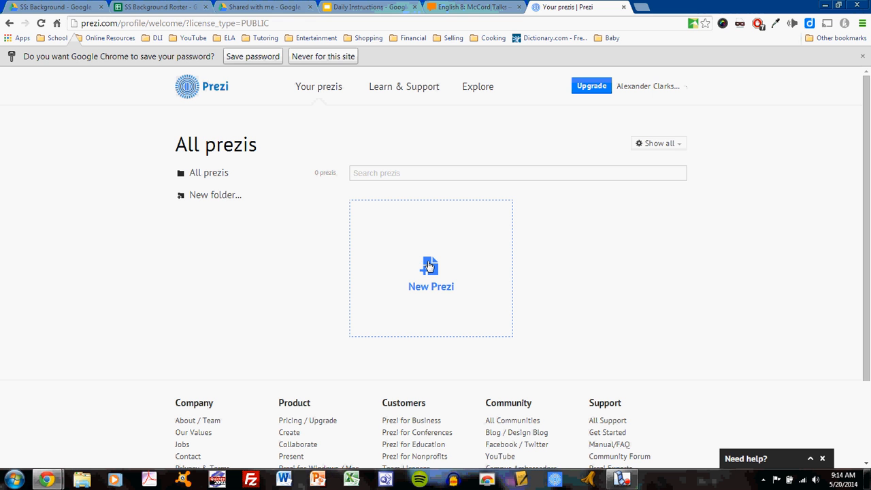
mouse_move(557, 273)
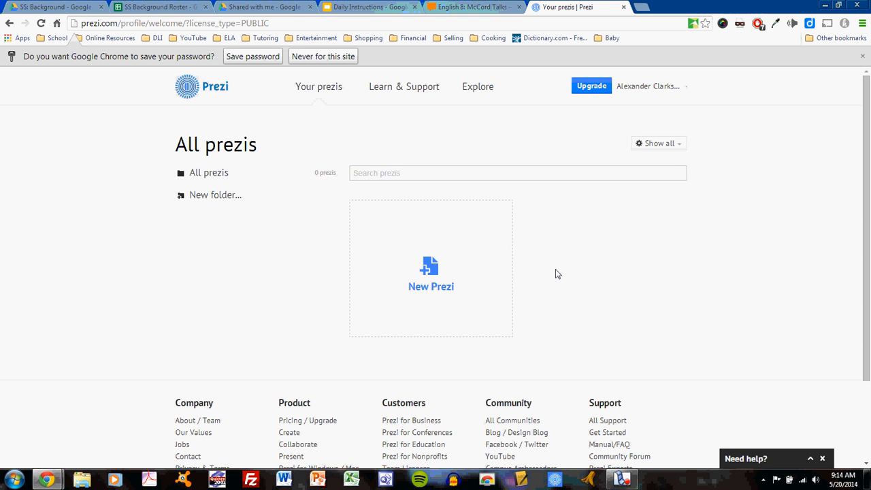